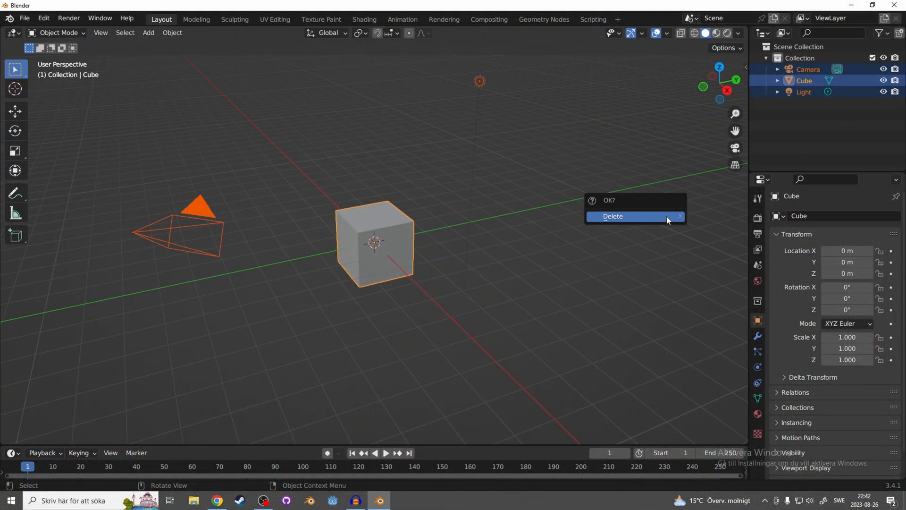
Delete the default cube, camera and light, then bring up the Add Mesh list.
left_click(612, 216)
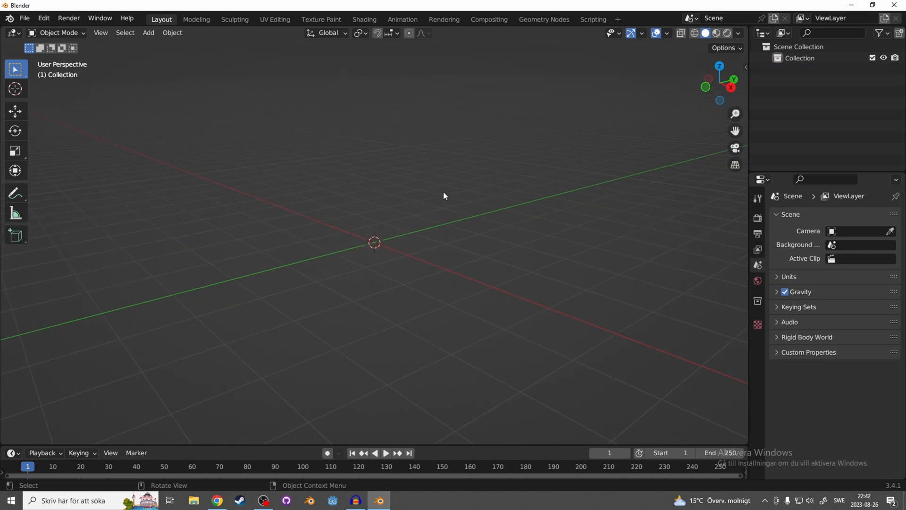
left_click(148, 33)
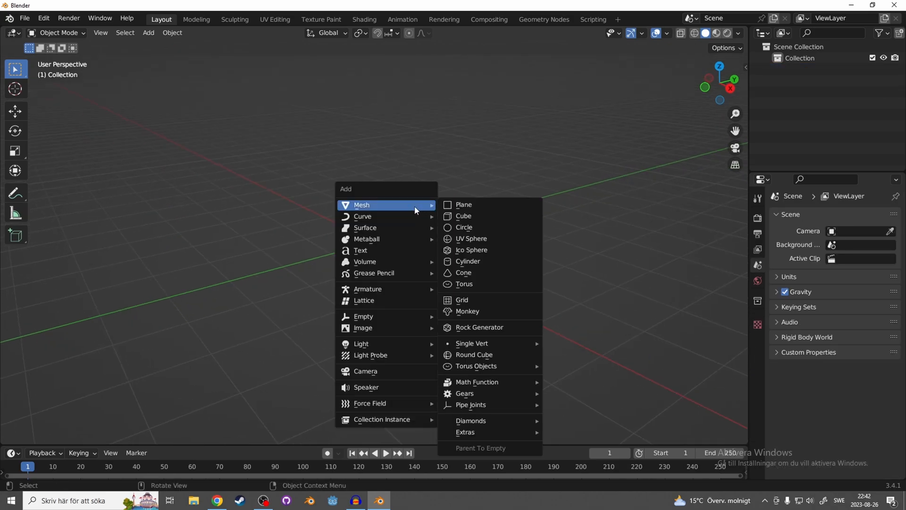
mouse_move(471, 238)
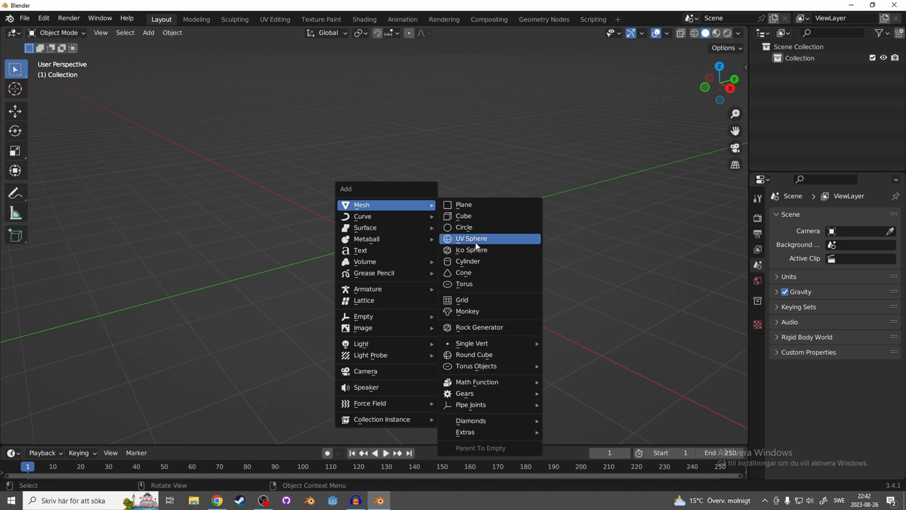
Add a UV sphere and switch to the Bisect tool with Fill enabled.
left_click(470, 238)
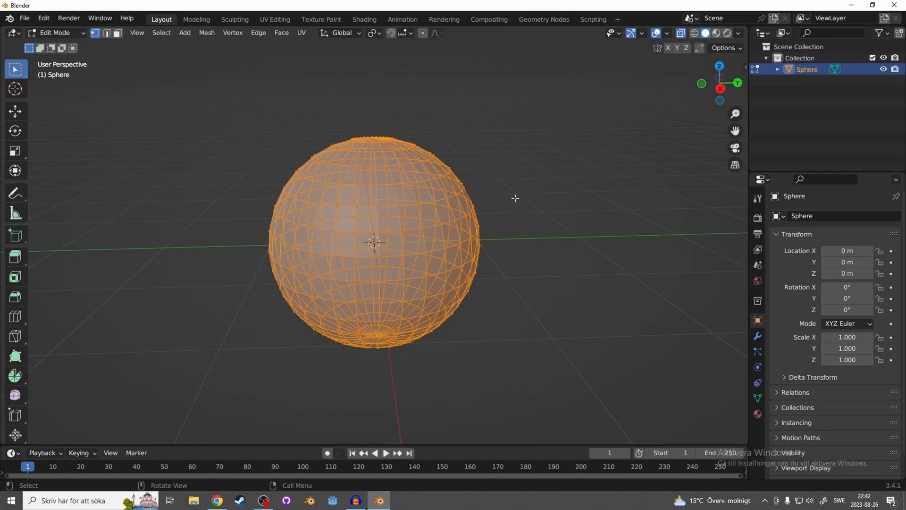
mouse_move(15, 337)
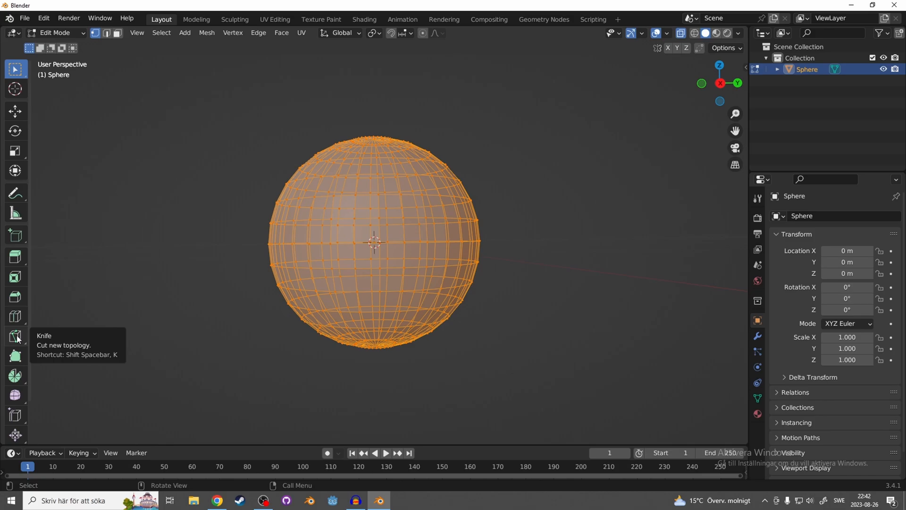
left_click(15, 335)
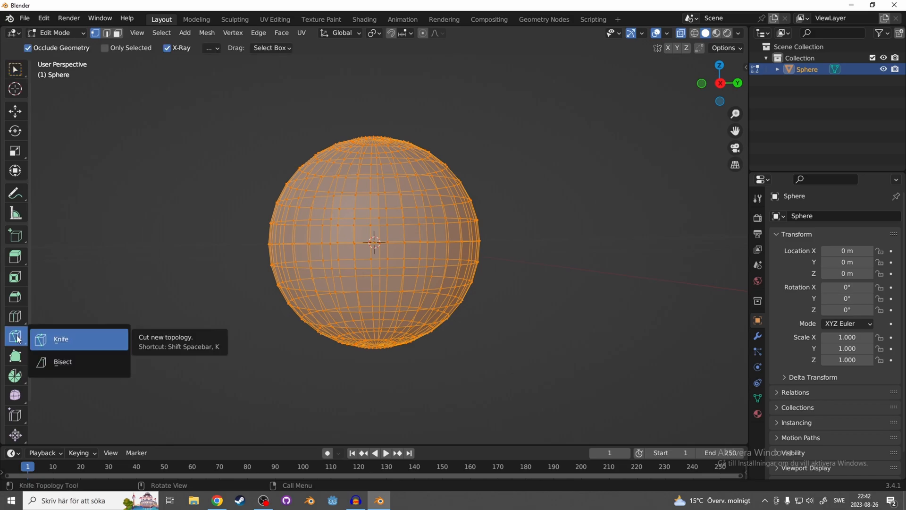
mouse_move(73, 362)
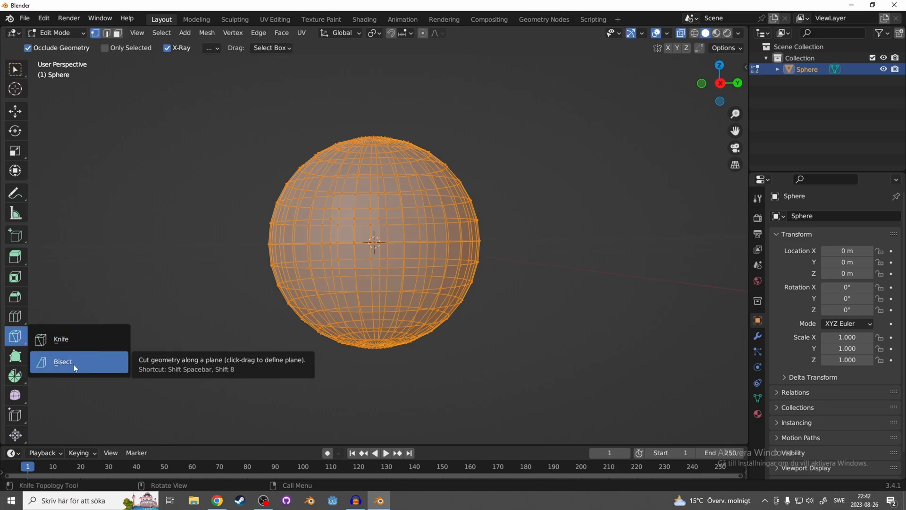
left_click(62, 361)
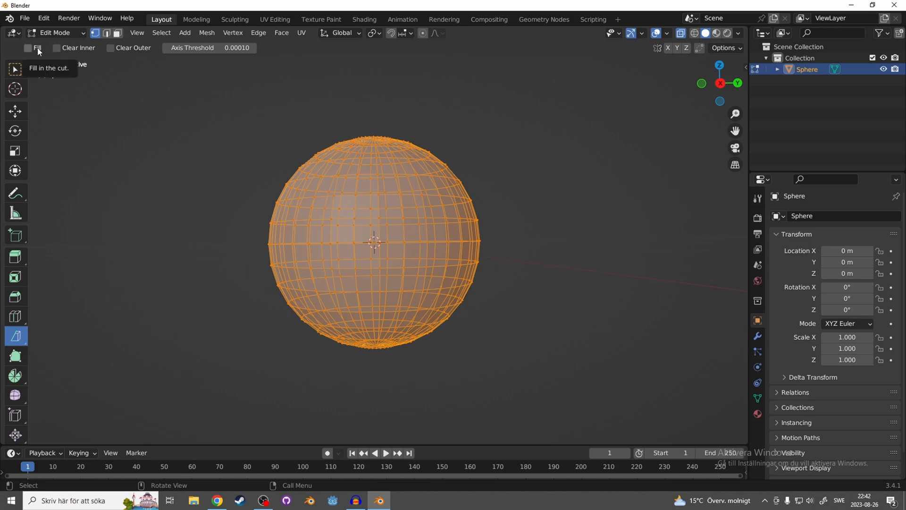
left_click(27, 49)
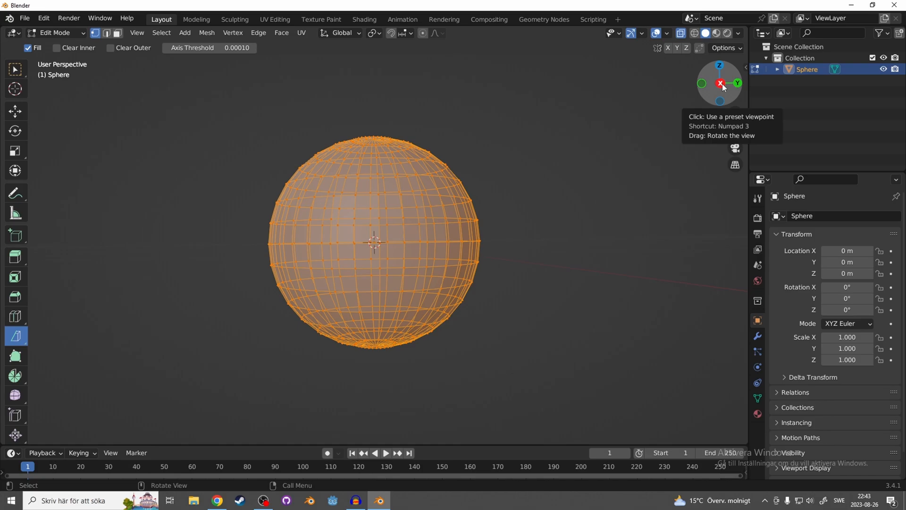
In side view, bisect a slice off the sphere and clear the cut-off part.
left_click(720, 82)
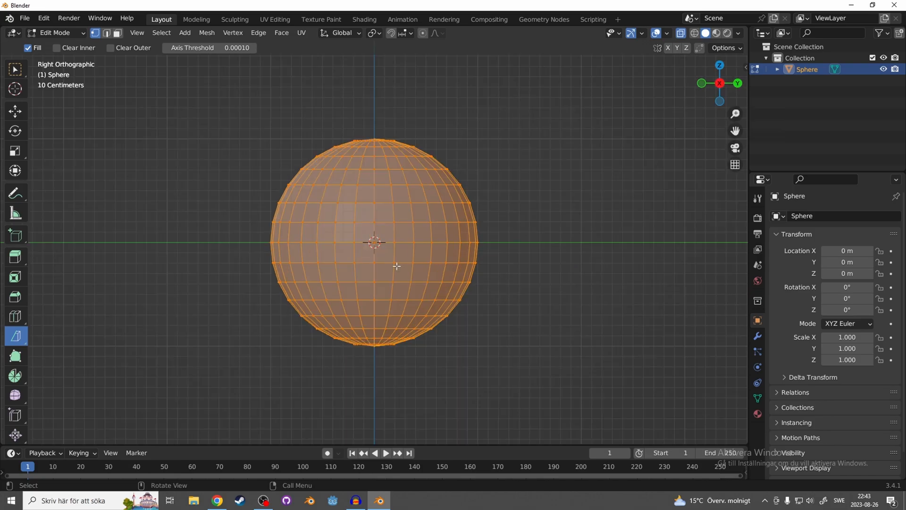
mouse_move(273, 315)
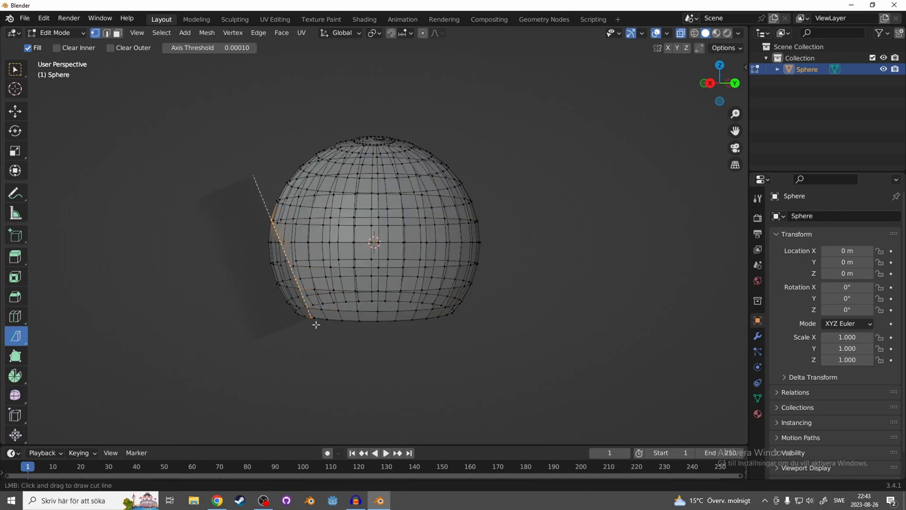
left_click_drag(253, 175, 316, 325)
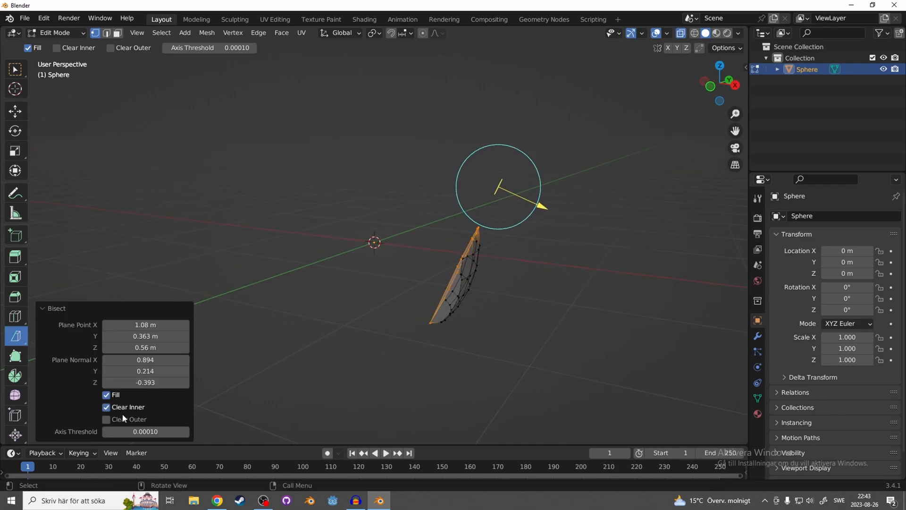
left_click(106, 407)
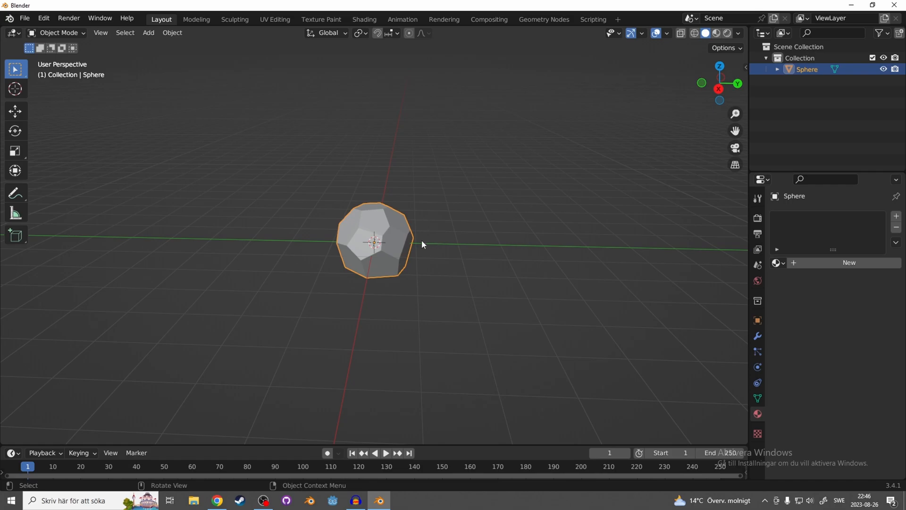
Duplicate the rock, place the copy beside it, rotate it and stretch it taller.
key("shift+d")
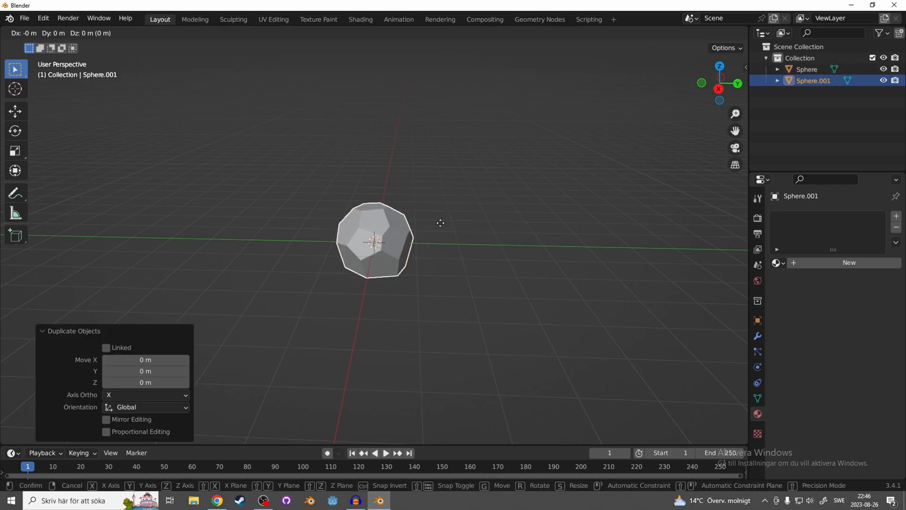
left_click(509, 261)
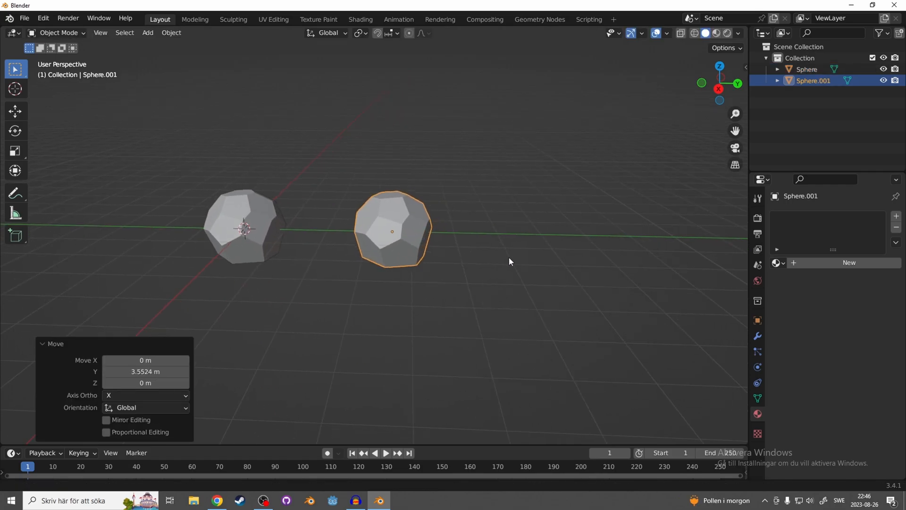
key("r")
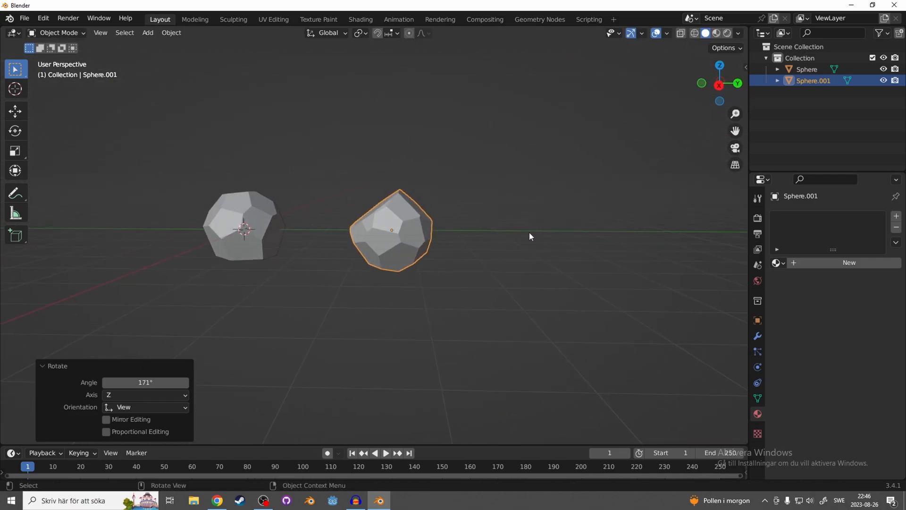
key("s")
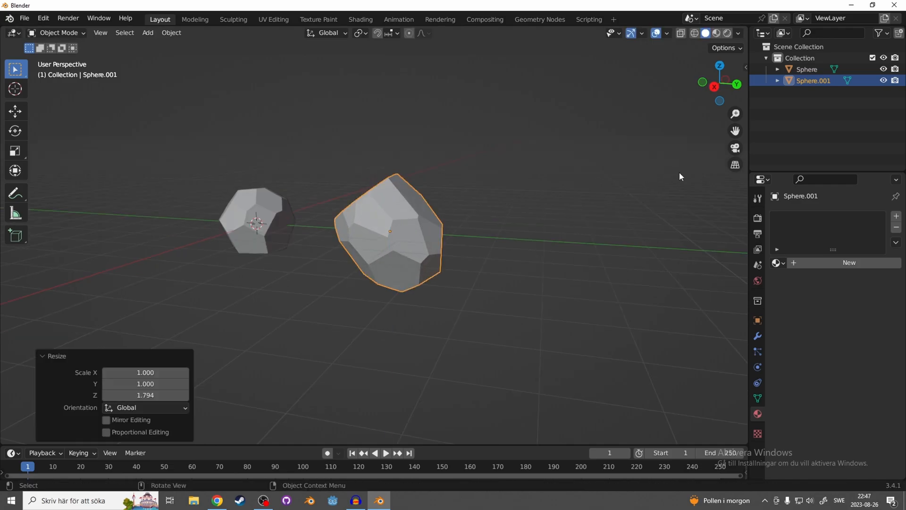
key("r")
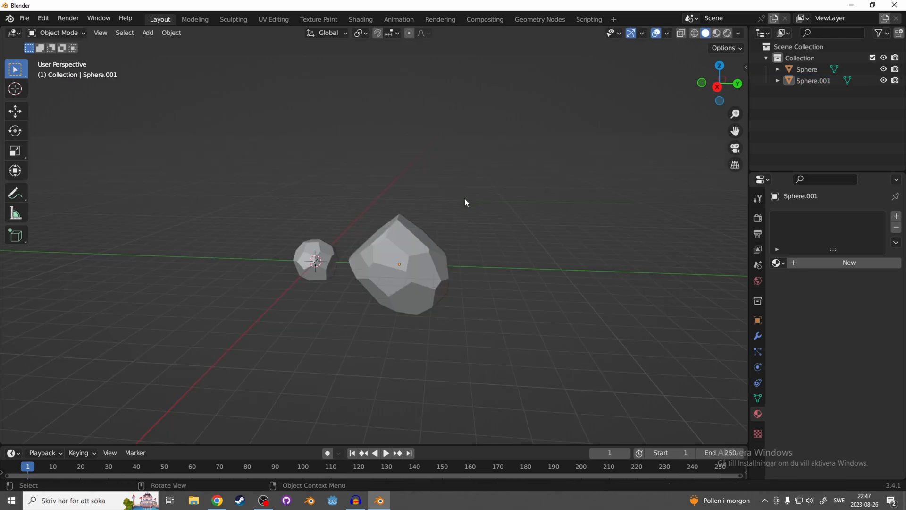
Add another UV sphere for a new rock and bisect pieces off it.
left_click(147, 33)
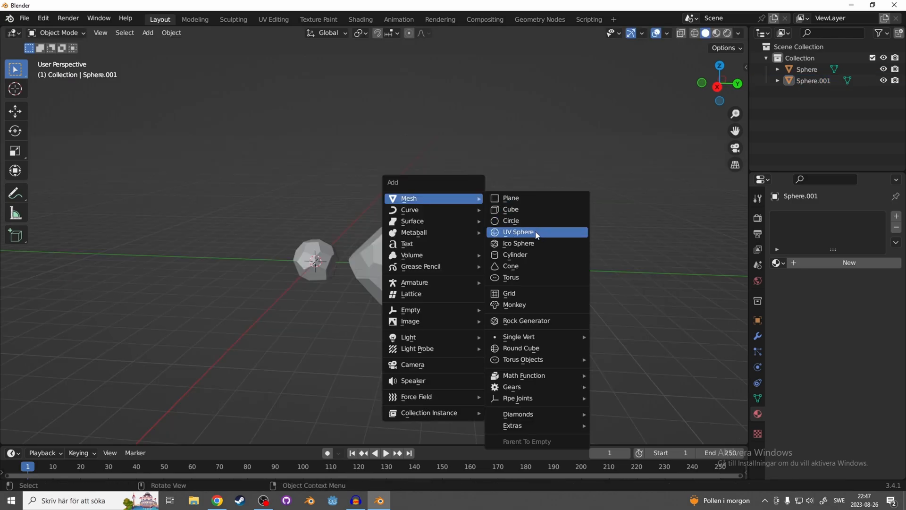
left_click(517, 231)
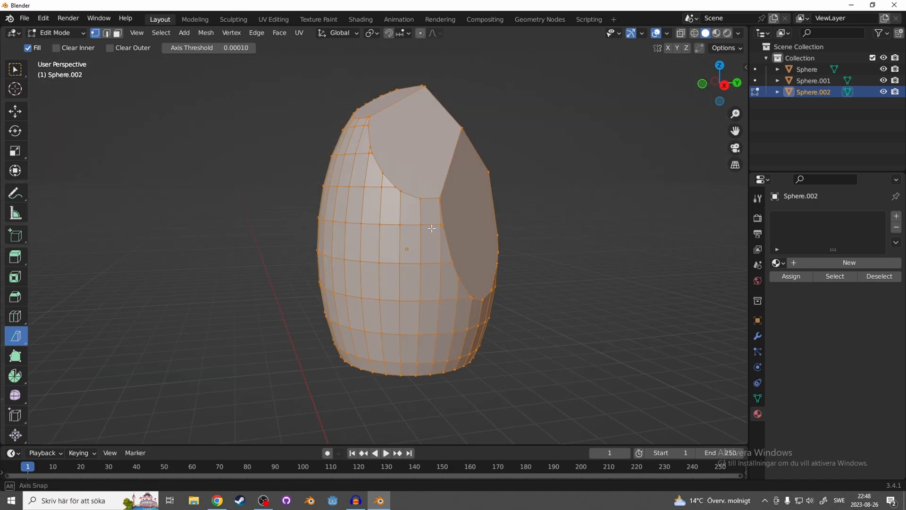
left_click(106, 419)
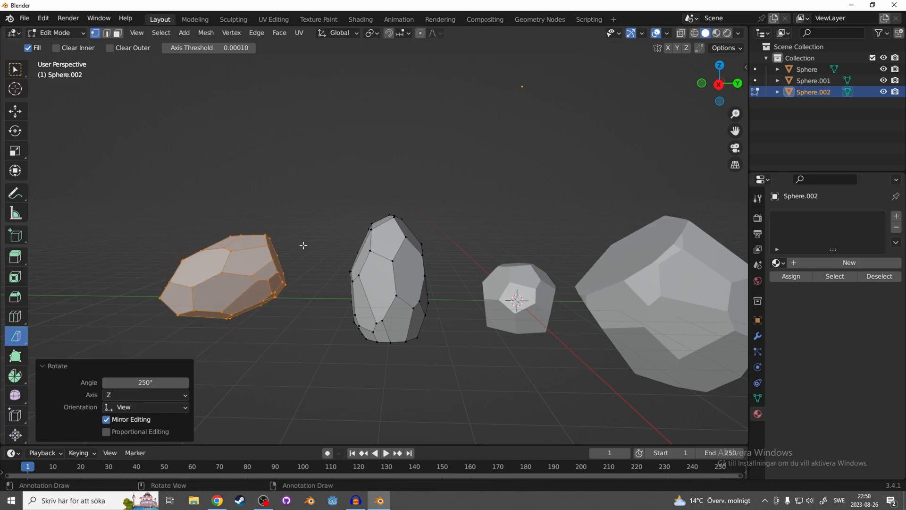
Scale the leftmost rock narrower along X, then return to Object Mode.
key("s")
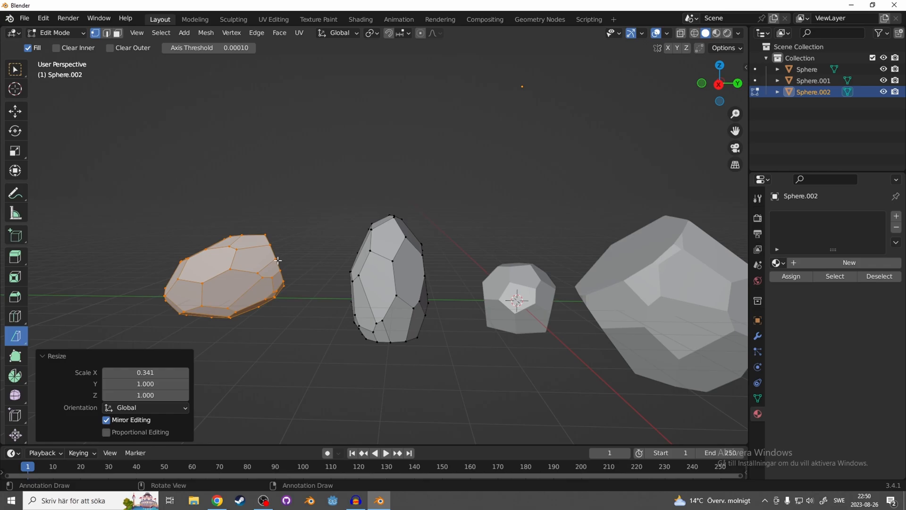
left_click_drag(404, 260, 520, 265)
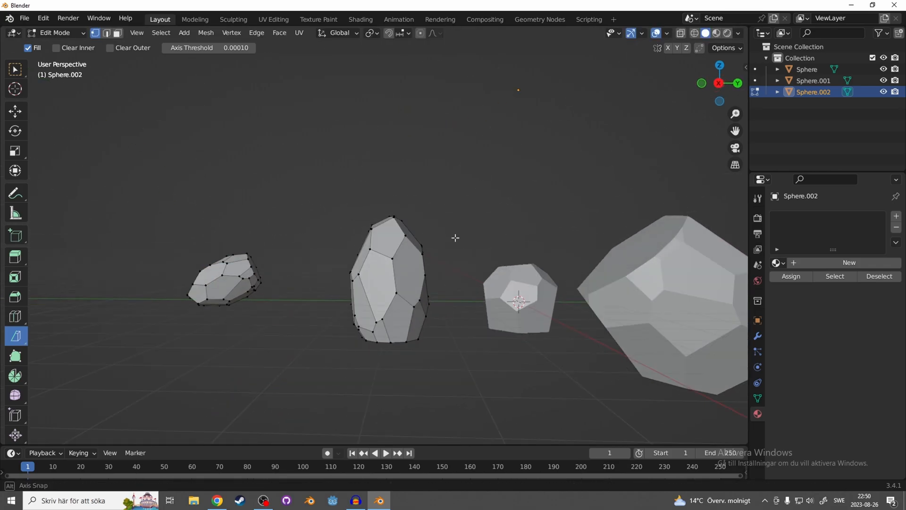
key("Tab")
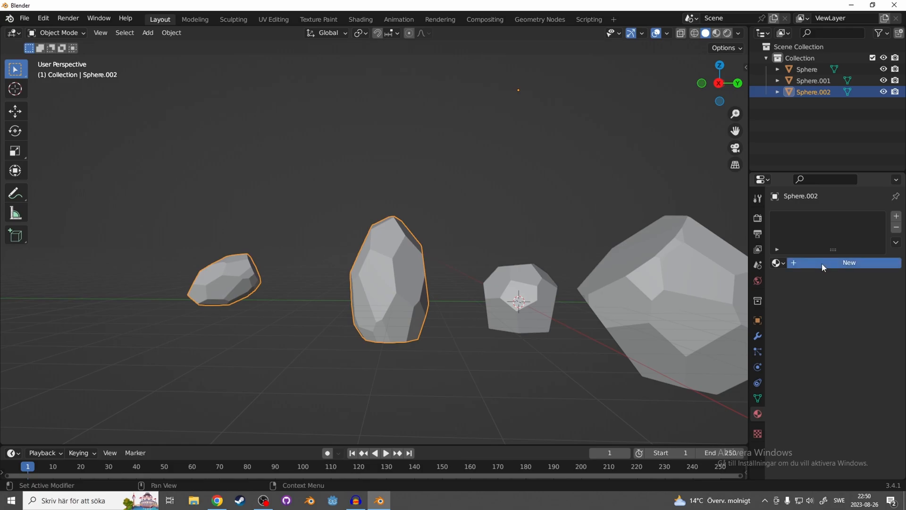
Create a new material for the rock, adjust it, and switch to Material Preview shading.
left_click(848, 262)
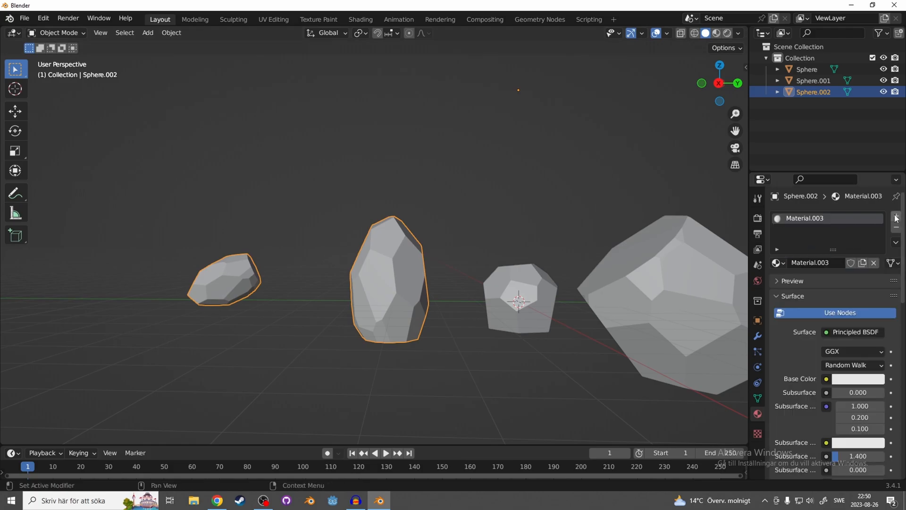
left_click(857, 378)
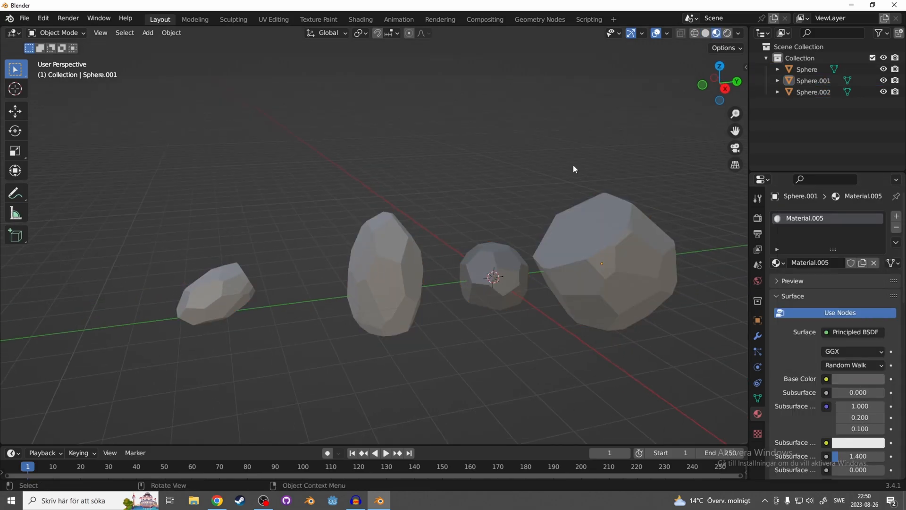
left_click(195, 18)
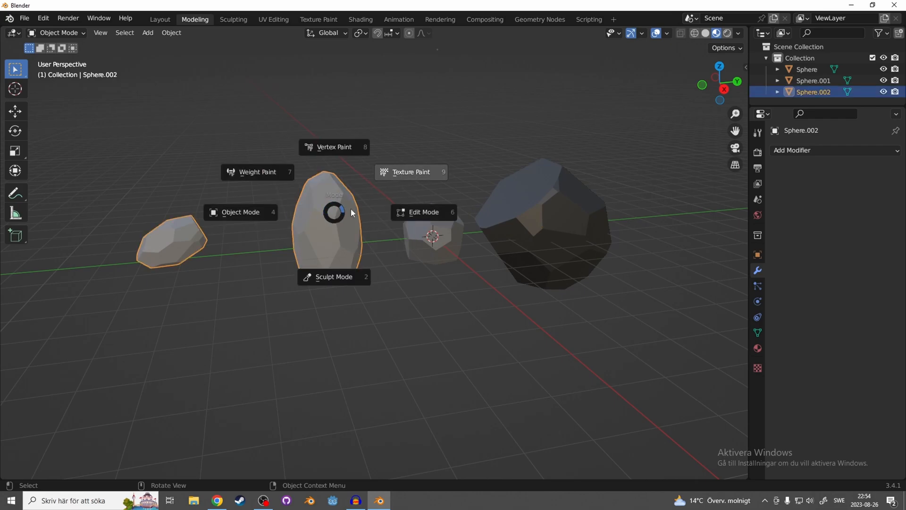
mouse_move(422, 212)
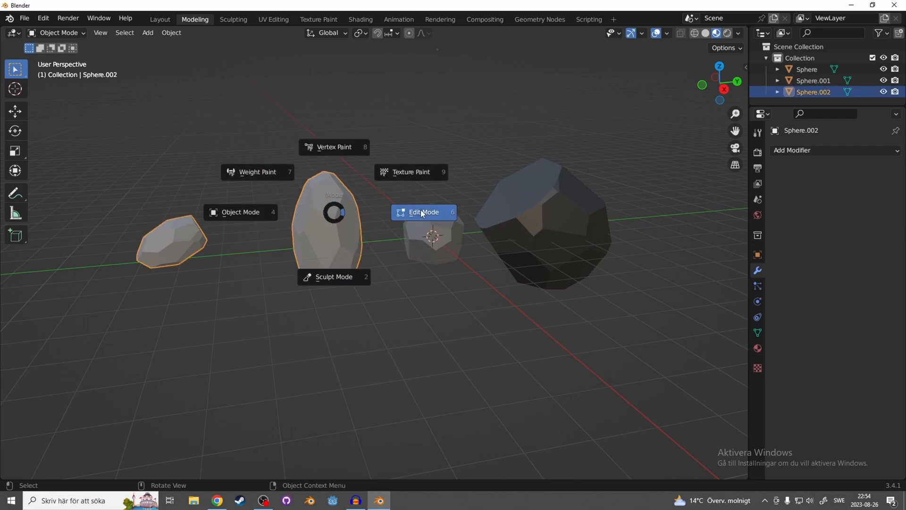
Pick Edit Mode from the Ctrl+Tab mode pie menu for the left rocks.
left_click(424, 212)
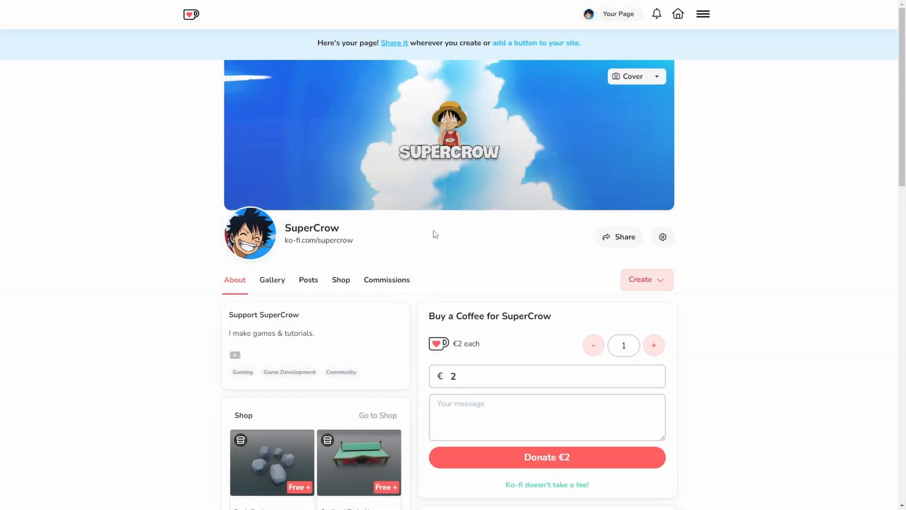
mouse_move(338, 276)
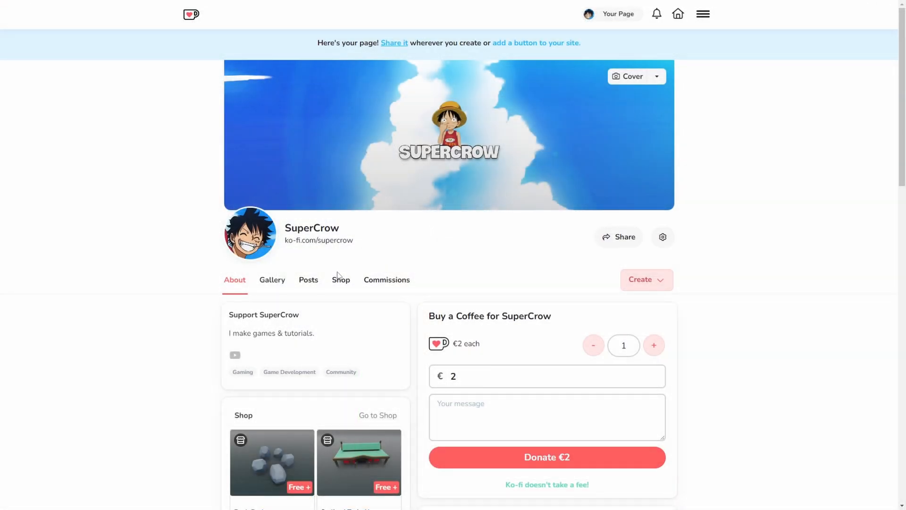
Open the Shop tab on SuperCrow's Ko-fi profile page.
left_click(340, 278)
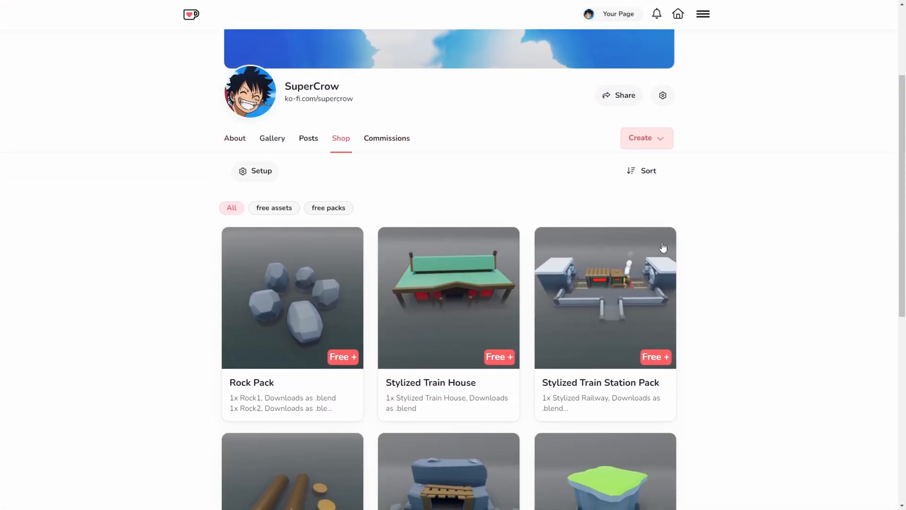